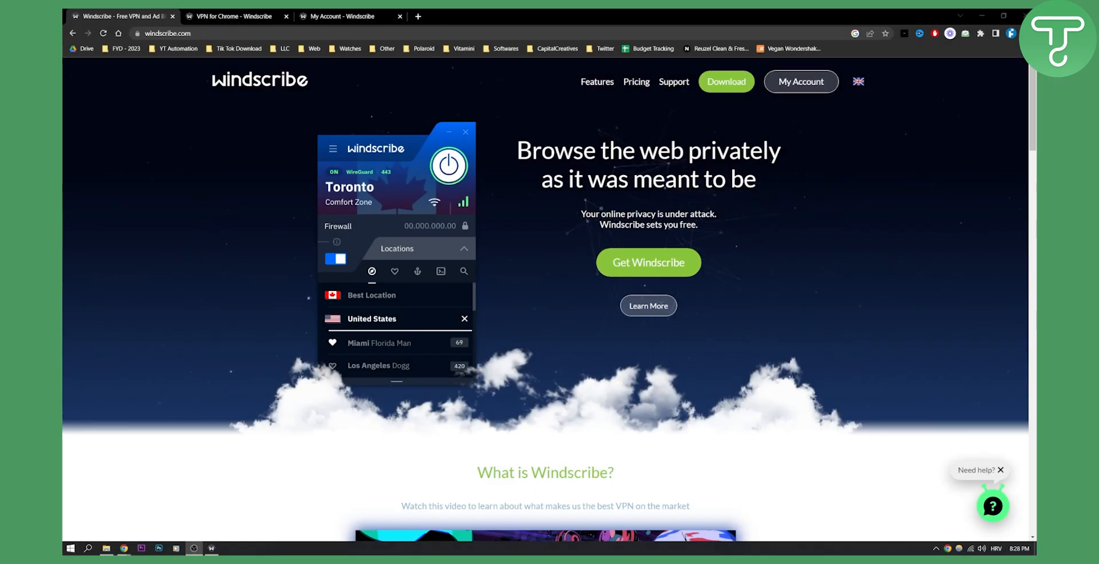
Scroll through the windscribe.com homepage, then switch to the VPN for Chrome page
scroll(down, 3)
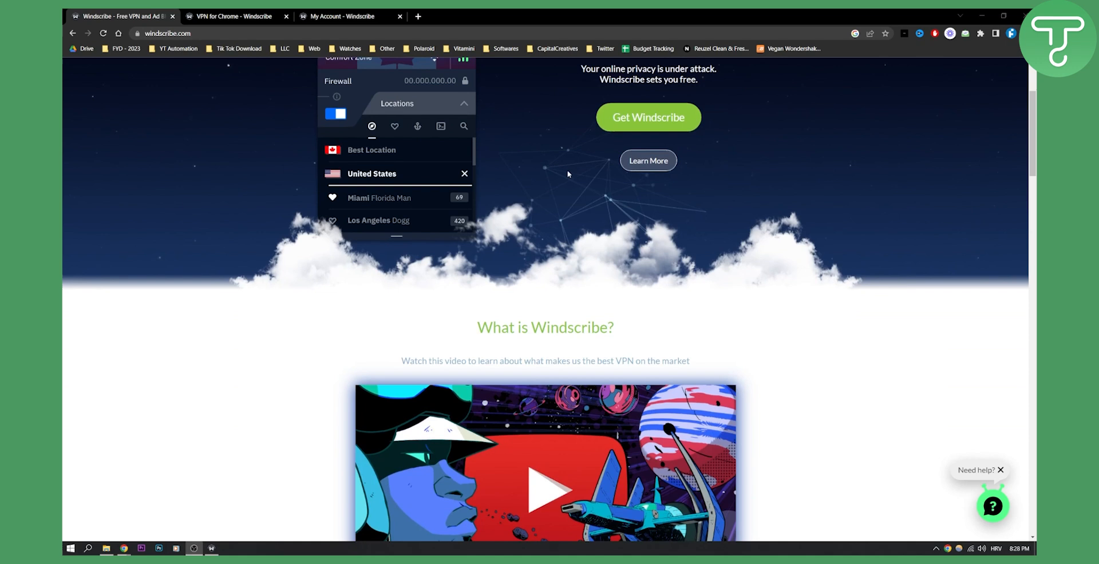
scroll(down, 3)
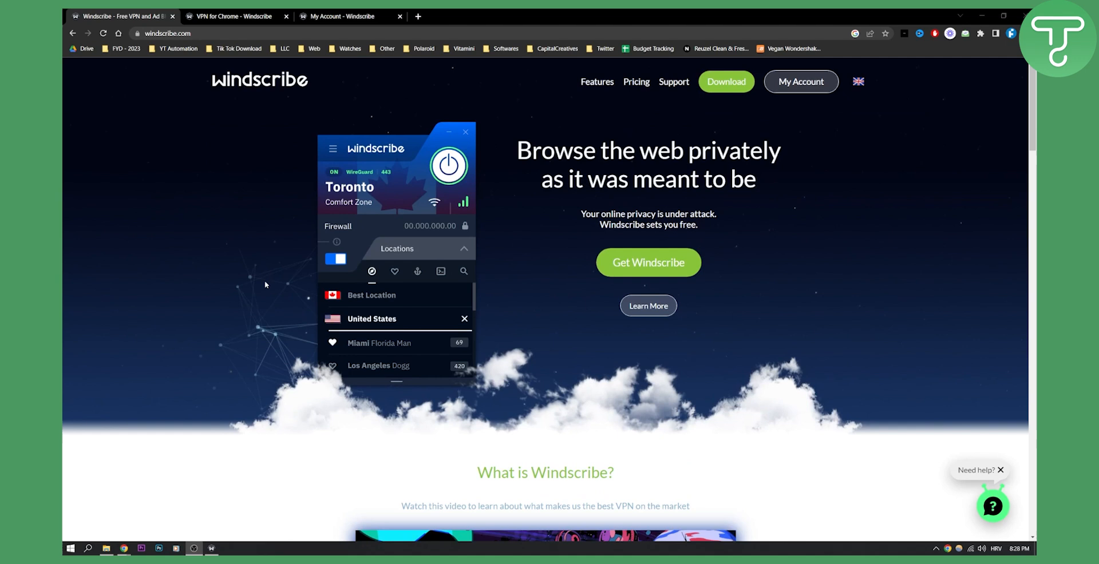
click(235, 15)
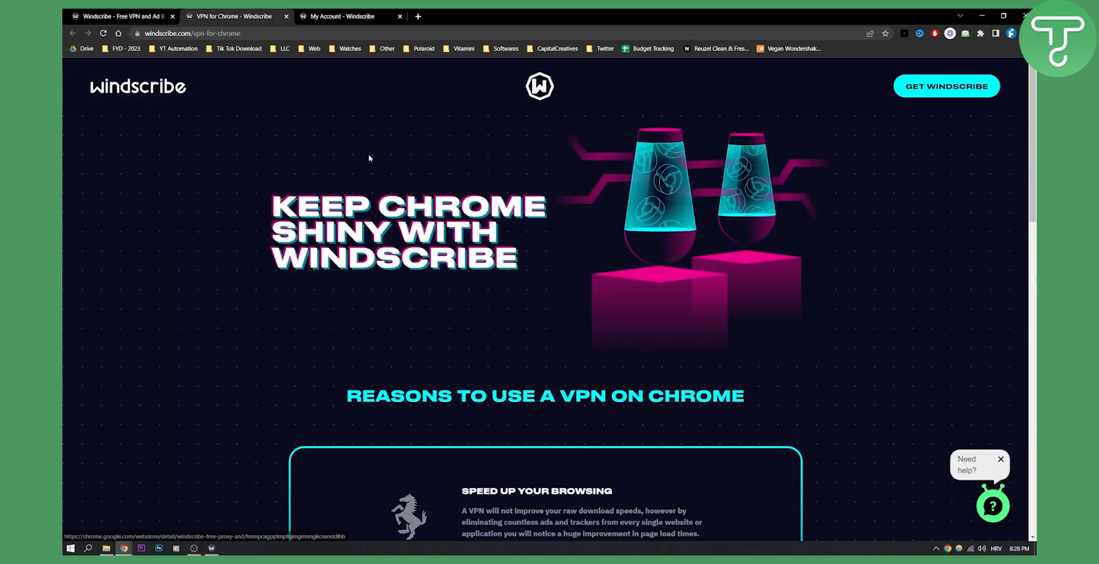
Scroll down to the 'Reasons to use a VPN on Chrome' section
scroll(down, 3)
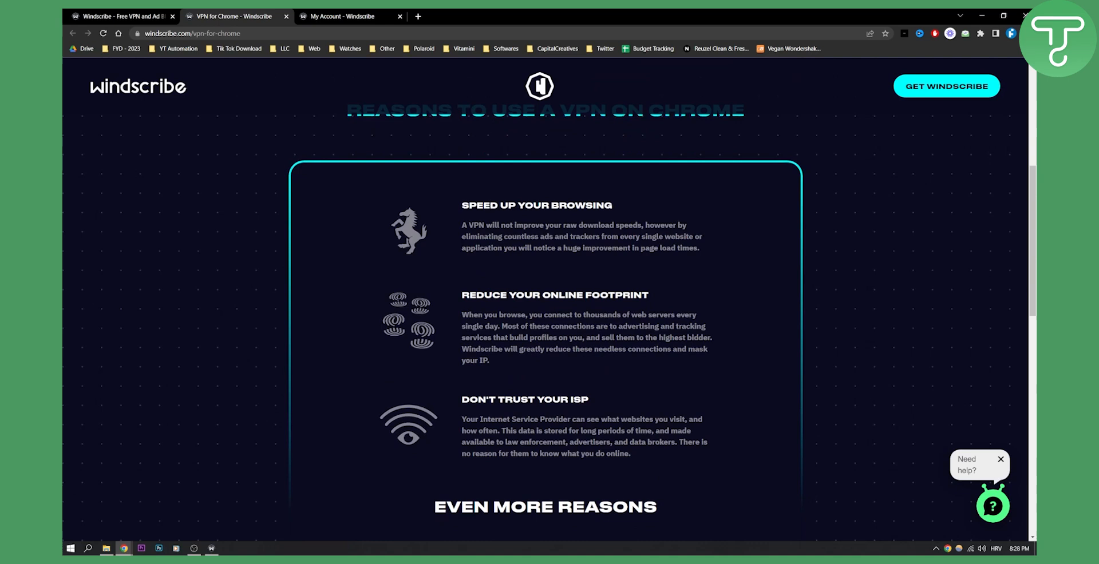
scroll(down, 3)
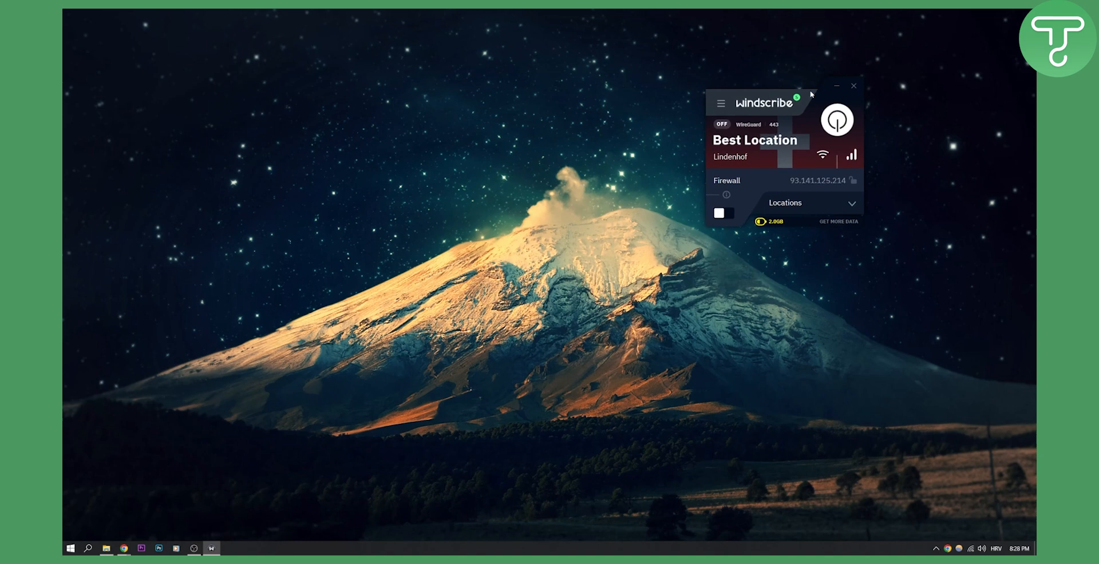
Center the Windscribe window on screen and switch the Firewall toggle on
drag(770, 103, 546, 184)
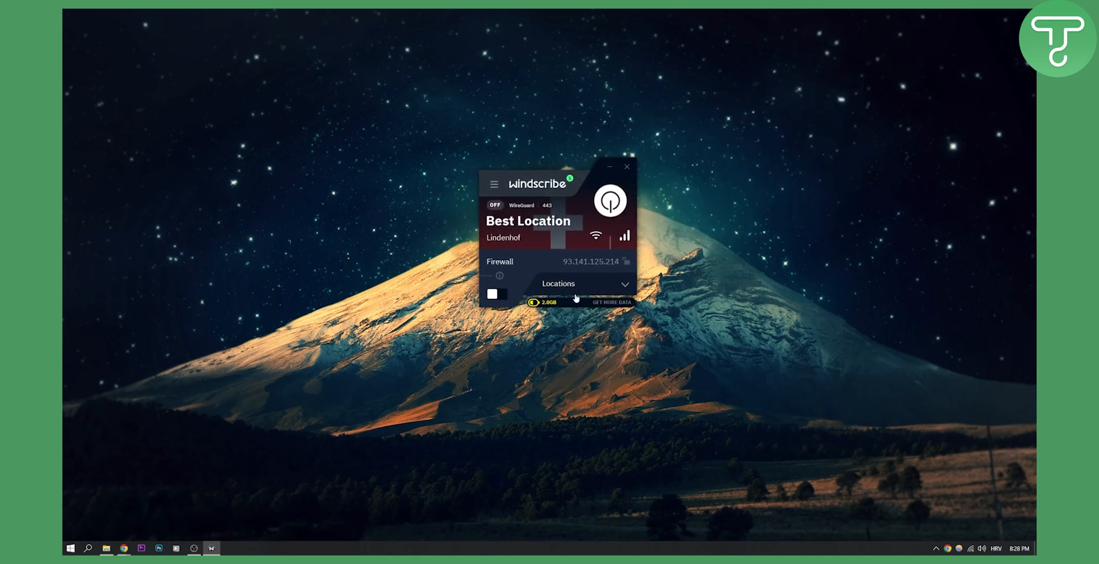
mouse_move(559, 307)
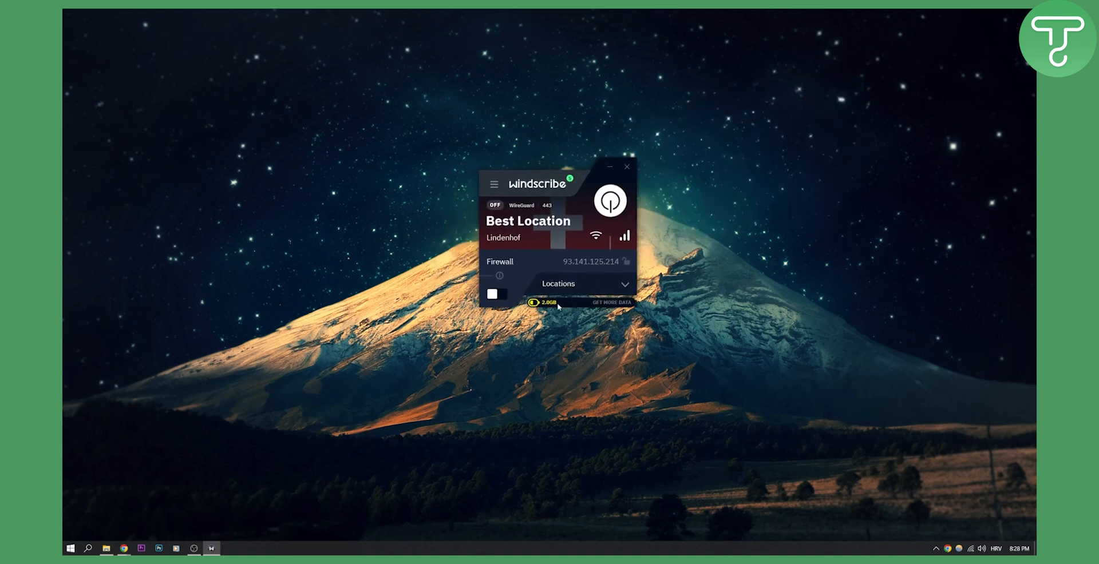
mouse_move(543, 306)
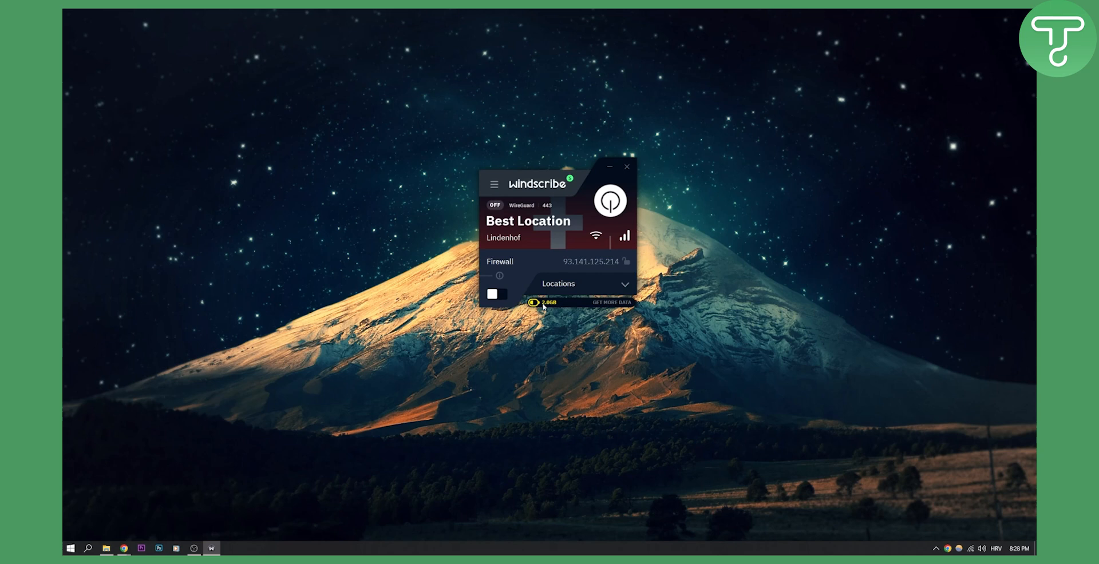
mouse_move(541, 308)
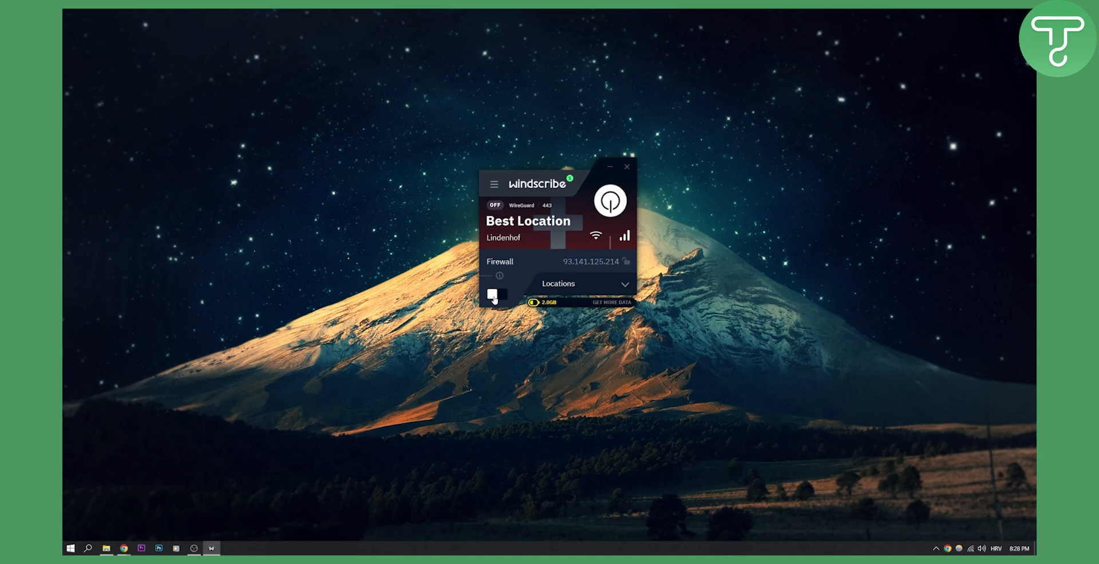
click(496, 294)
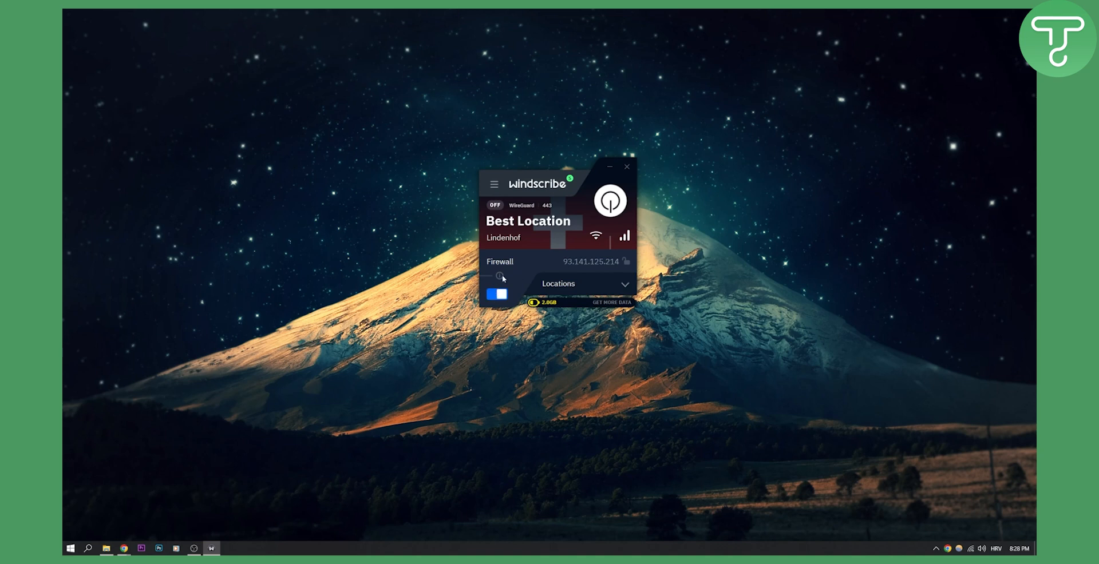
mouse_move(500, 276)
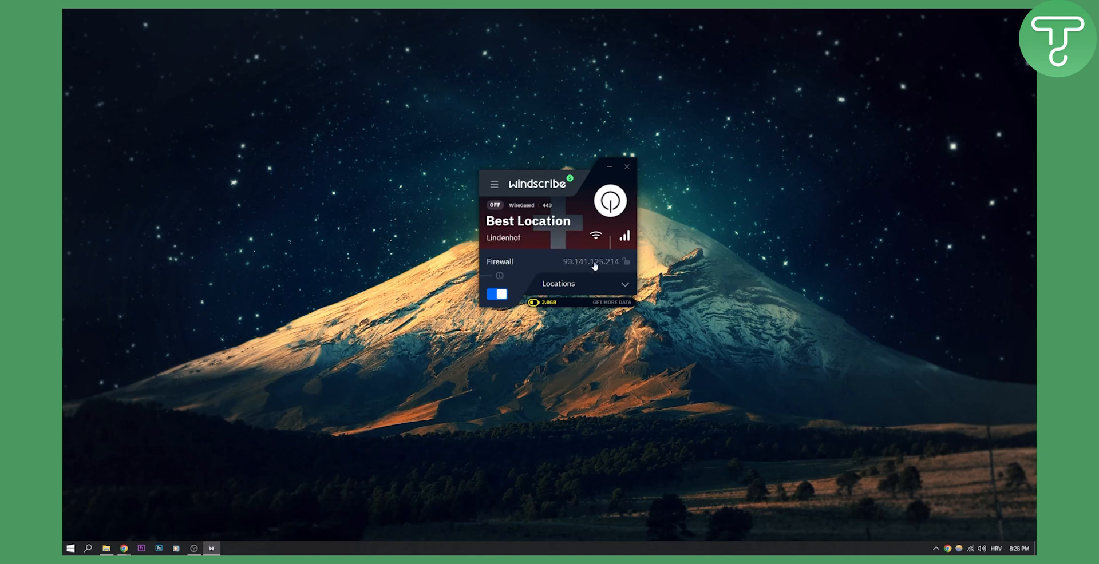
mouse_move(626, 219)
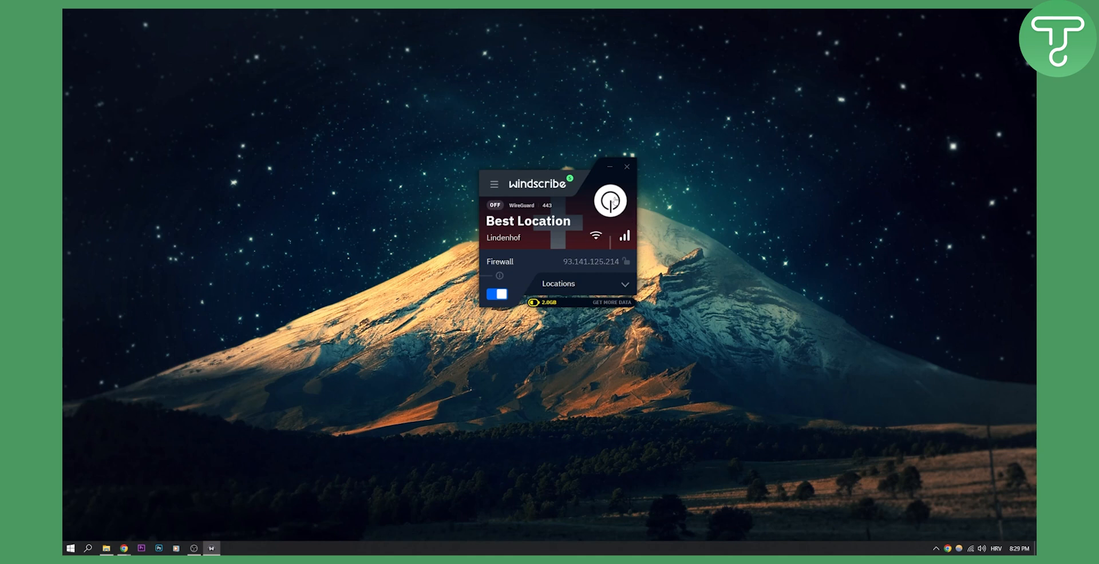
Connect the VPN to Best Location and expand the server locations list
click(610, 201)
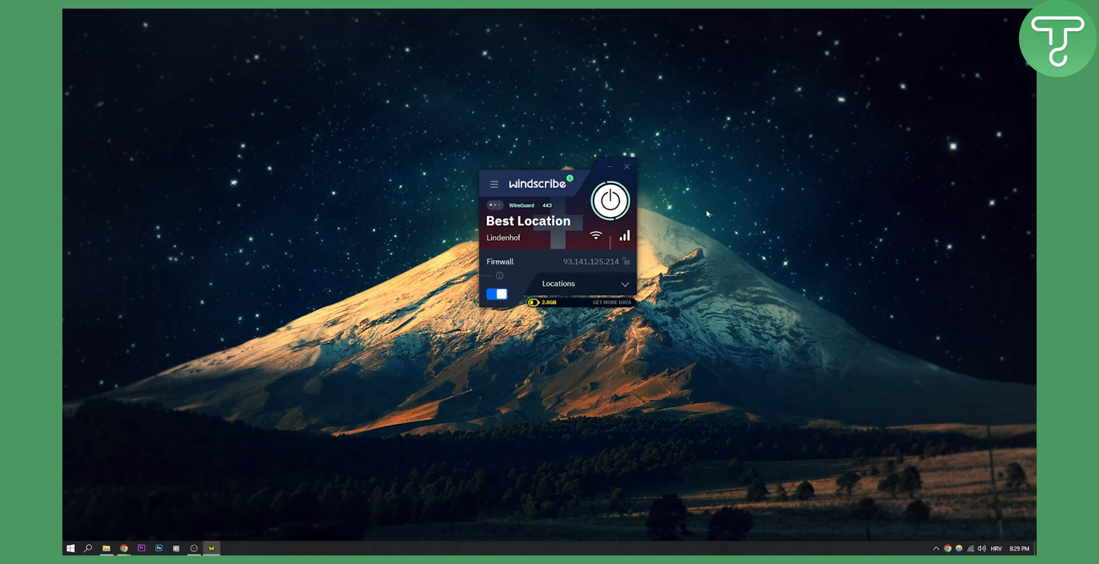
click(610, 201)
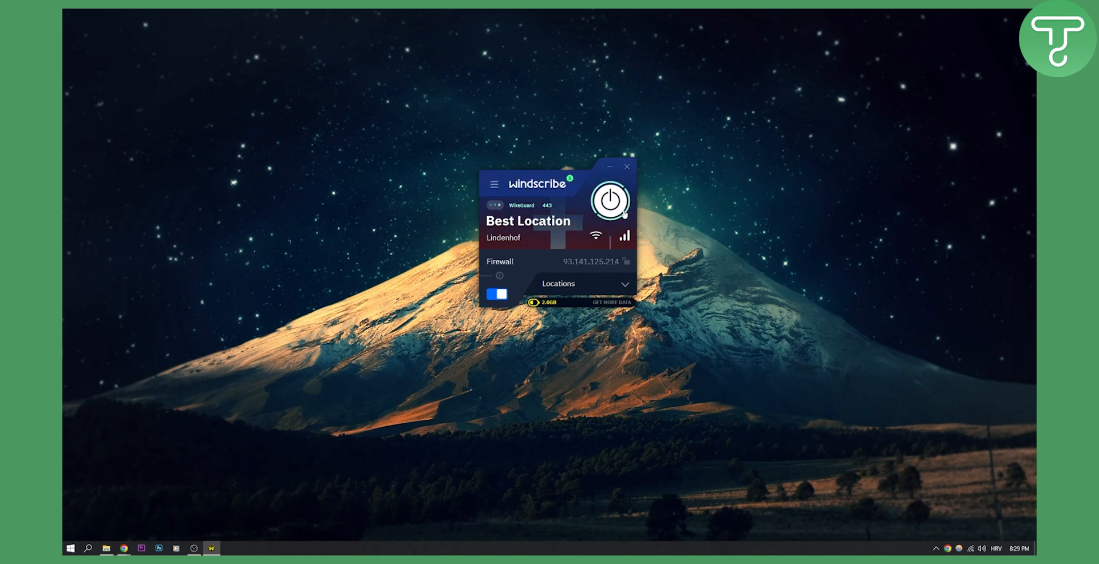
click(610, 201)
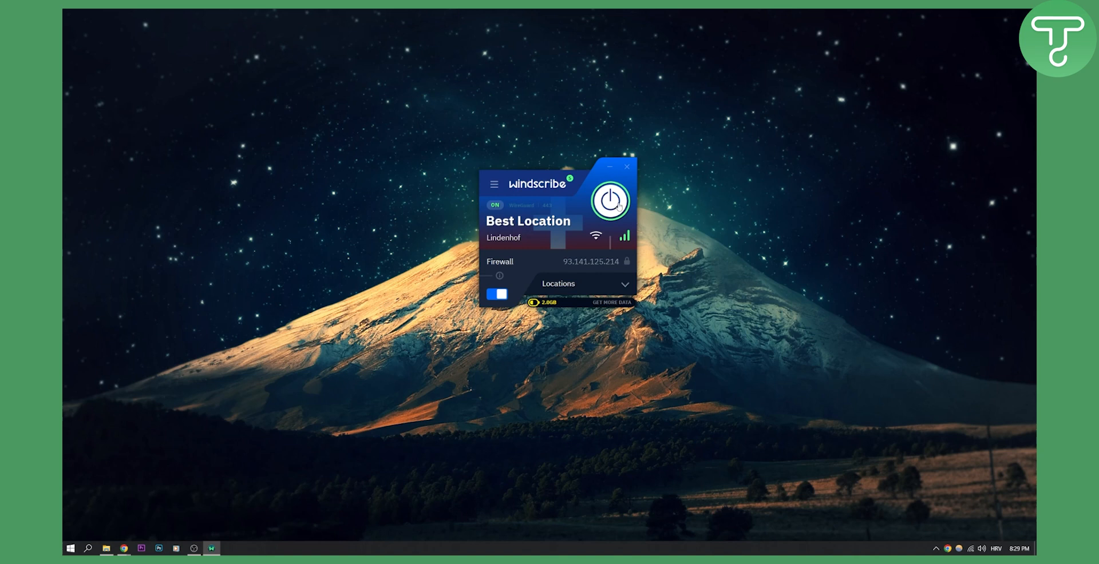
mouse_move(493, 190)
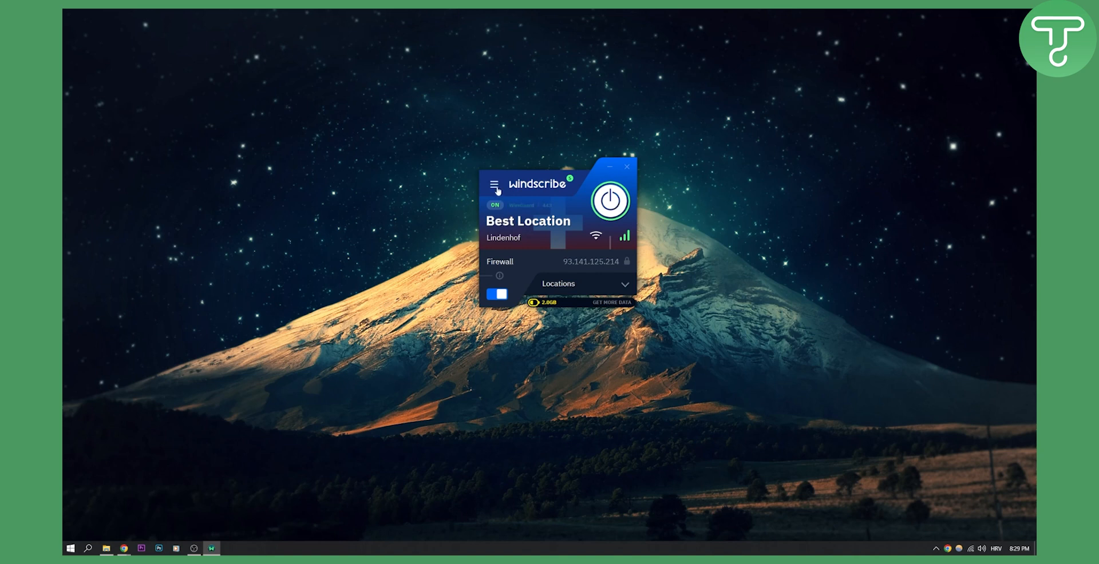
click(578, 283)
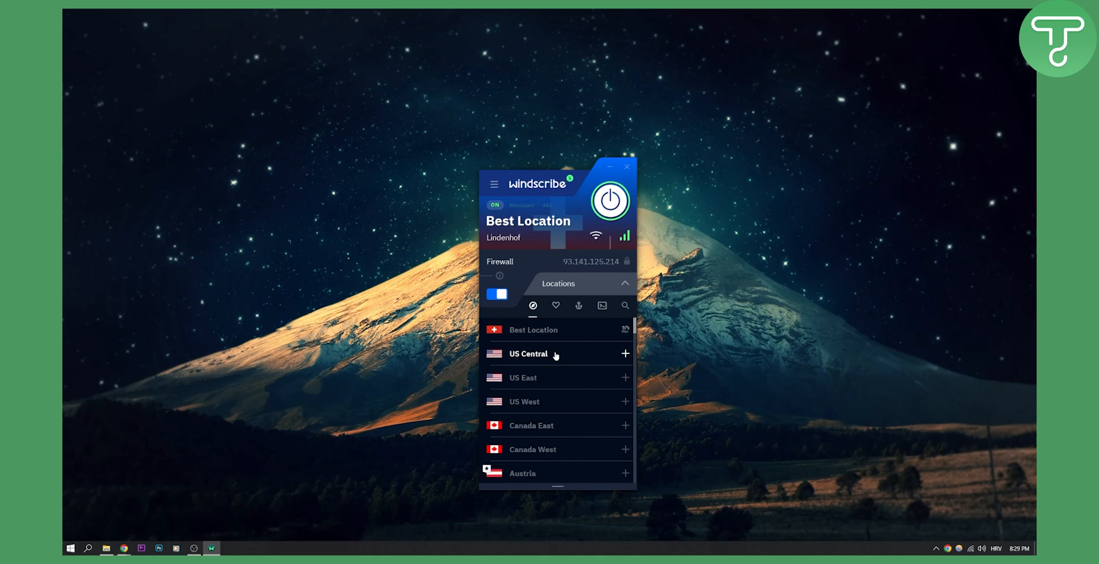
Browse US Central servers, then the Favourites, Static IPs and Custom Config location lists
click(527, 353)
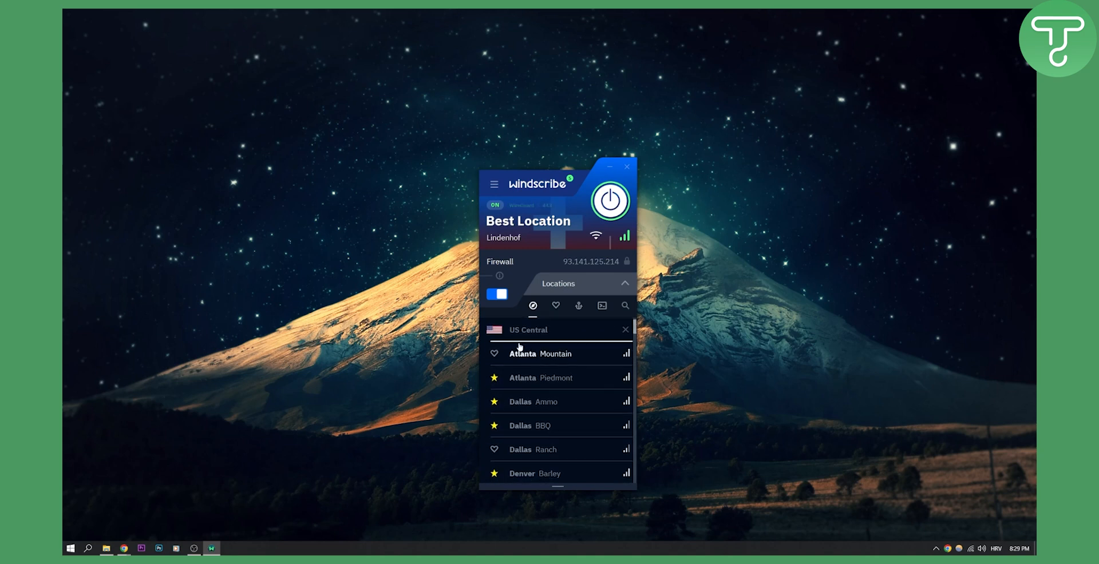
mouse_move(573, 354)
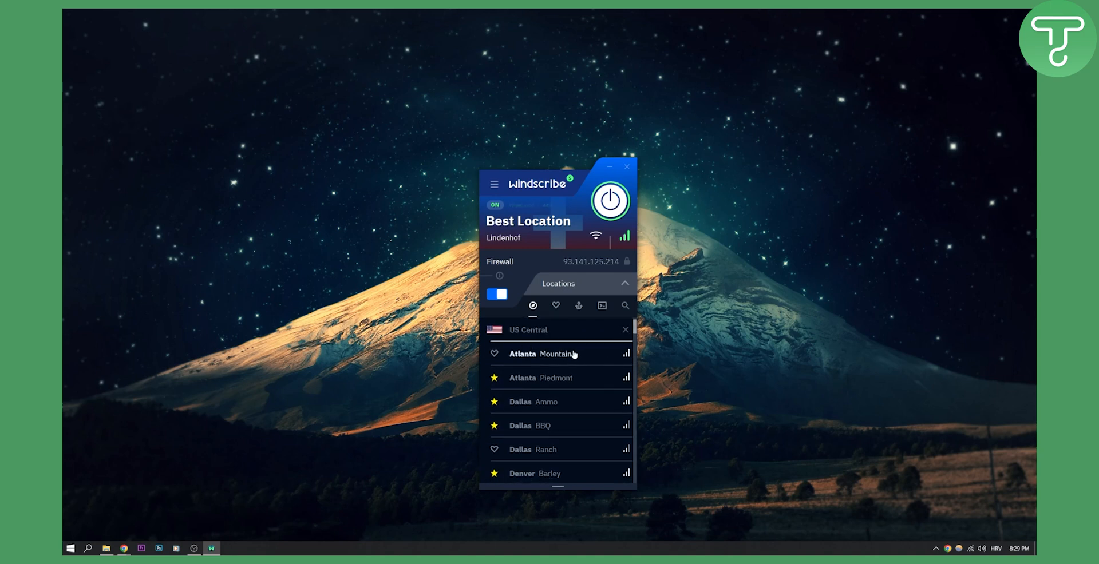
click(609, 202)
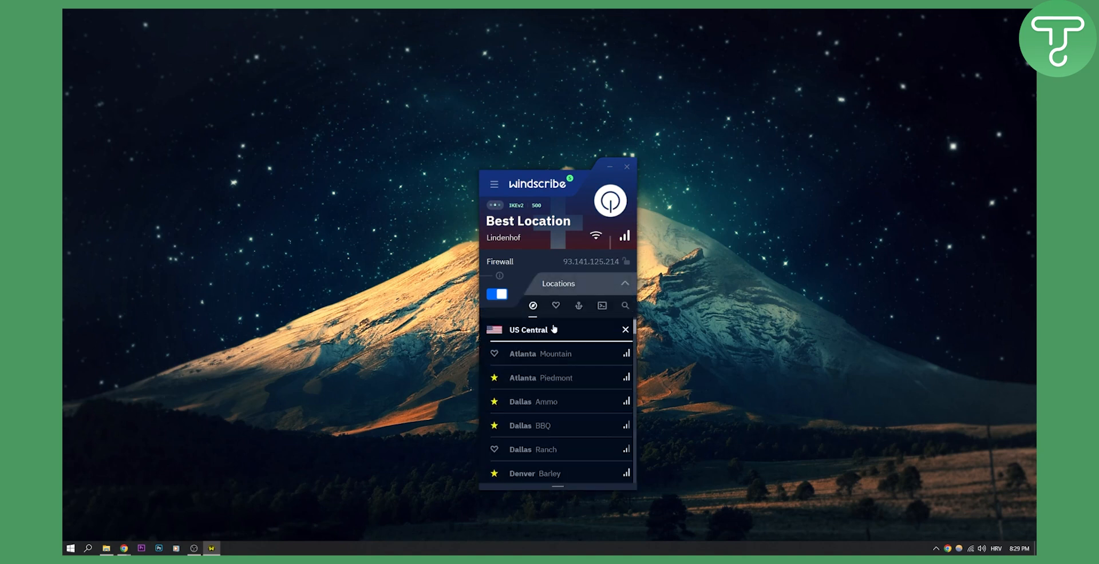
click(555, 305)
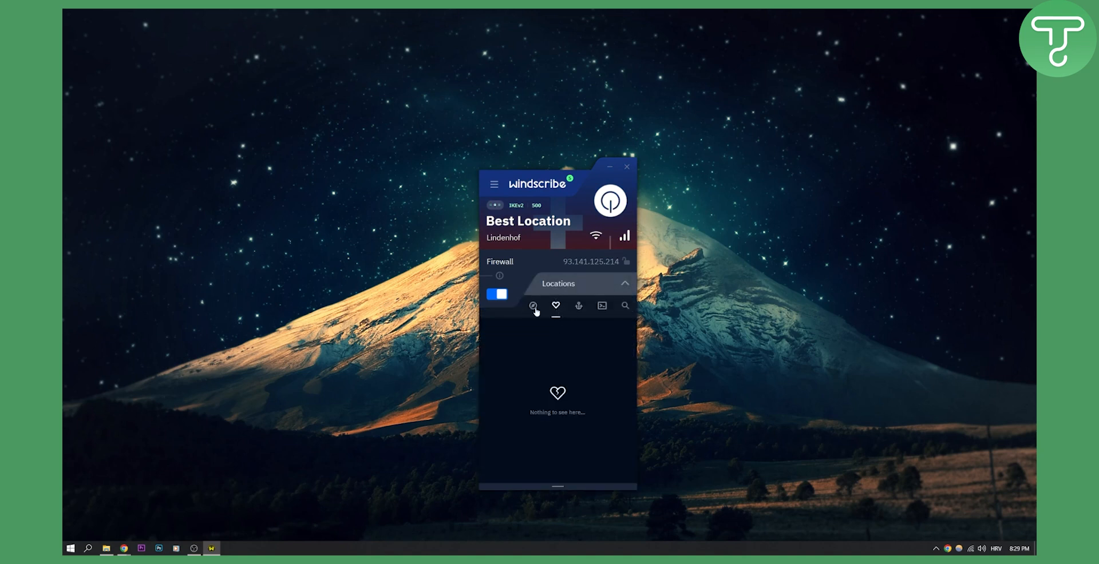
click(578, 306)
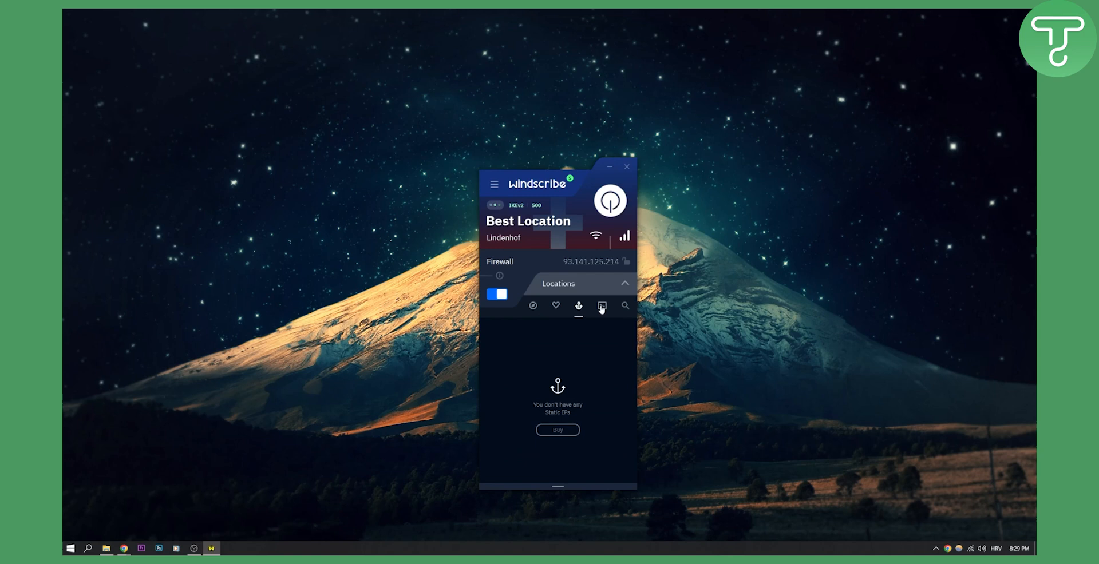
click(533, 307)
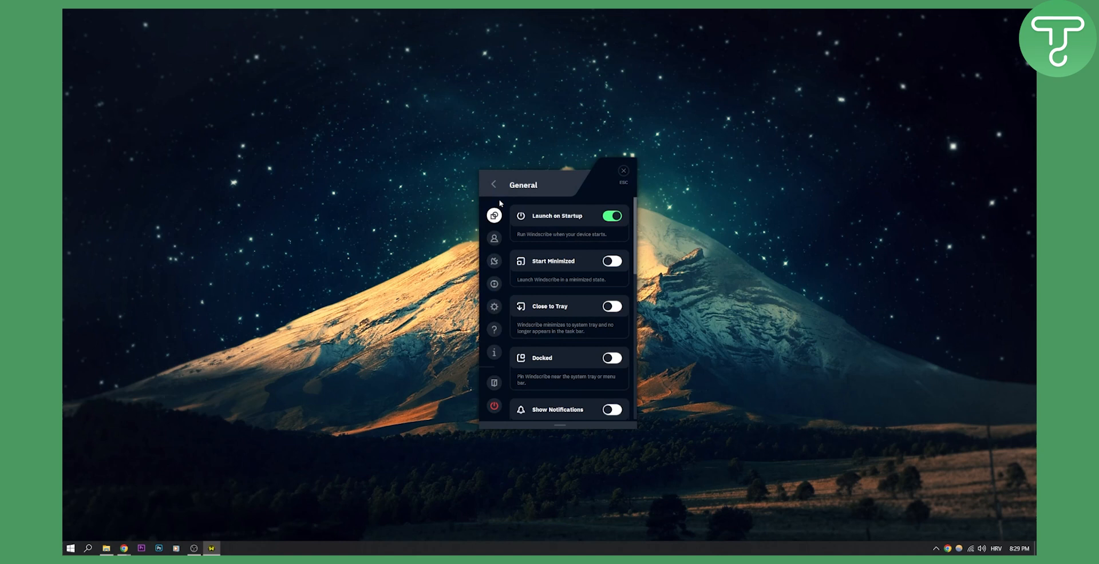
Disable Launch on Startup, keep Country Flags background, and scroll through Advanced Options
click(611, 215)
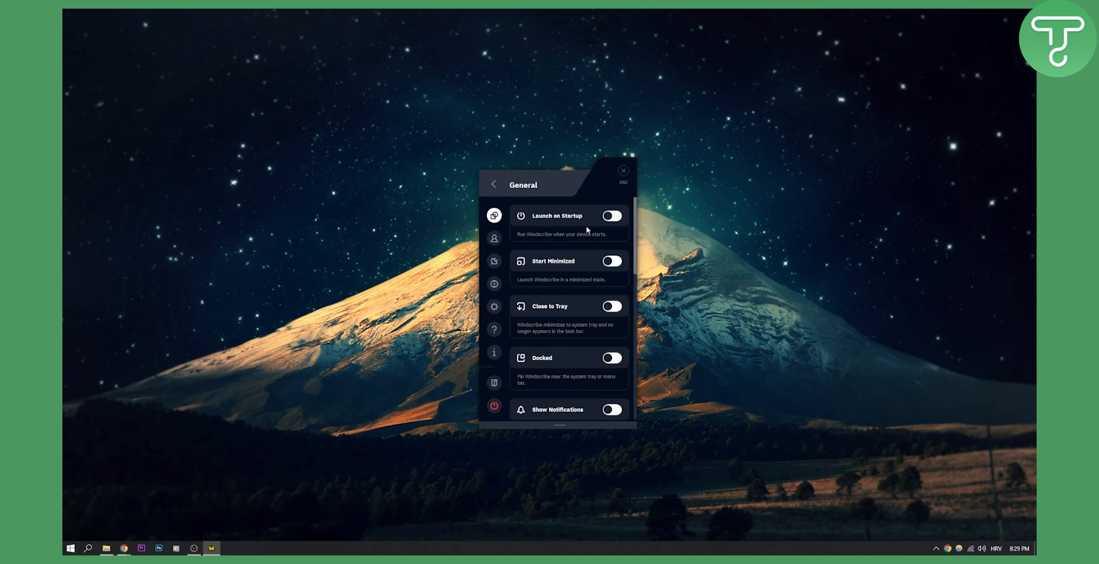
mouse_move(562, 297)
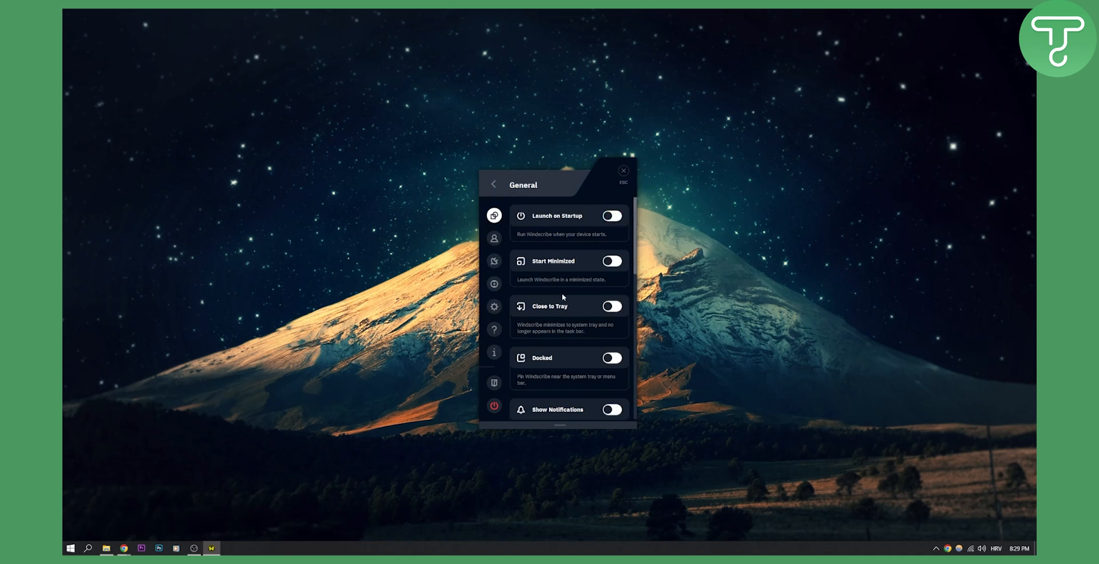
scroll(down, 3)
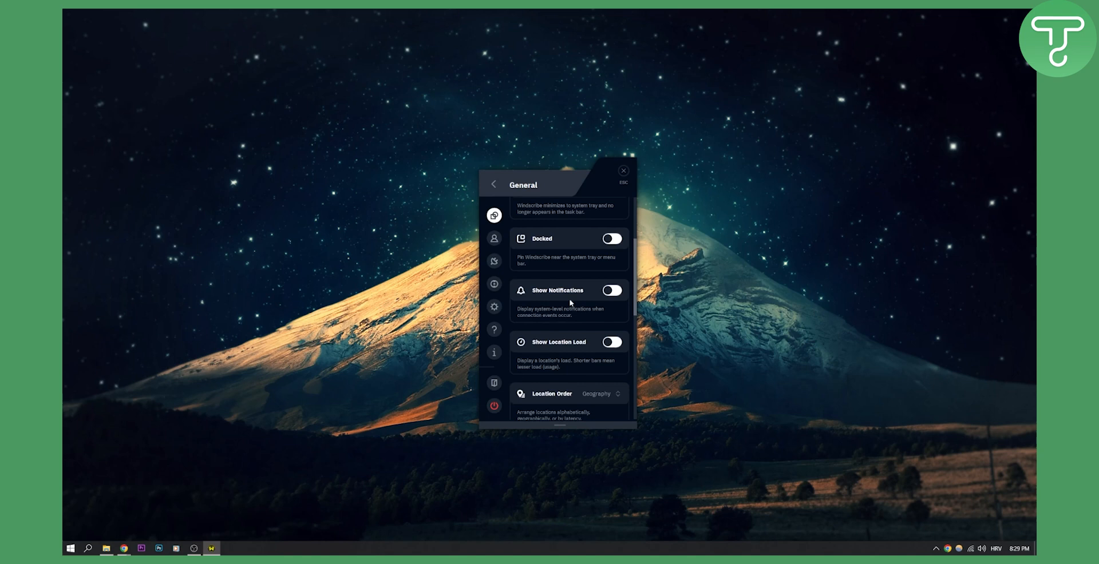
scroll(down, 3)
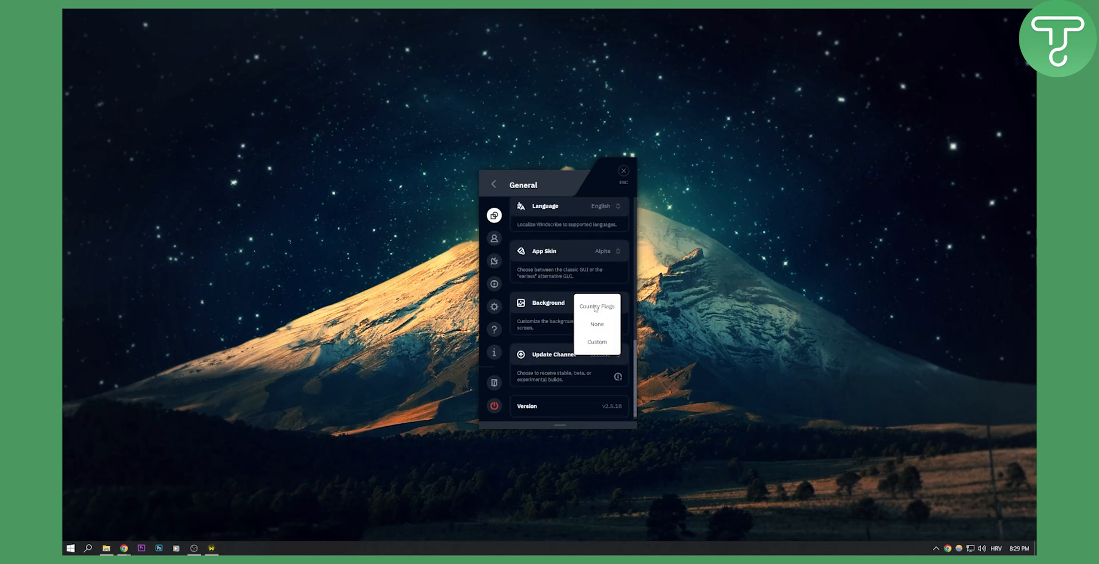
click(597, 306)
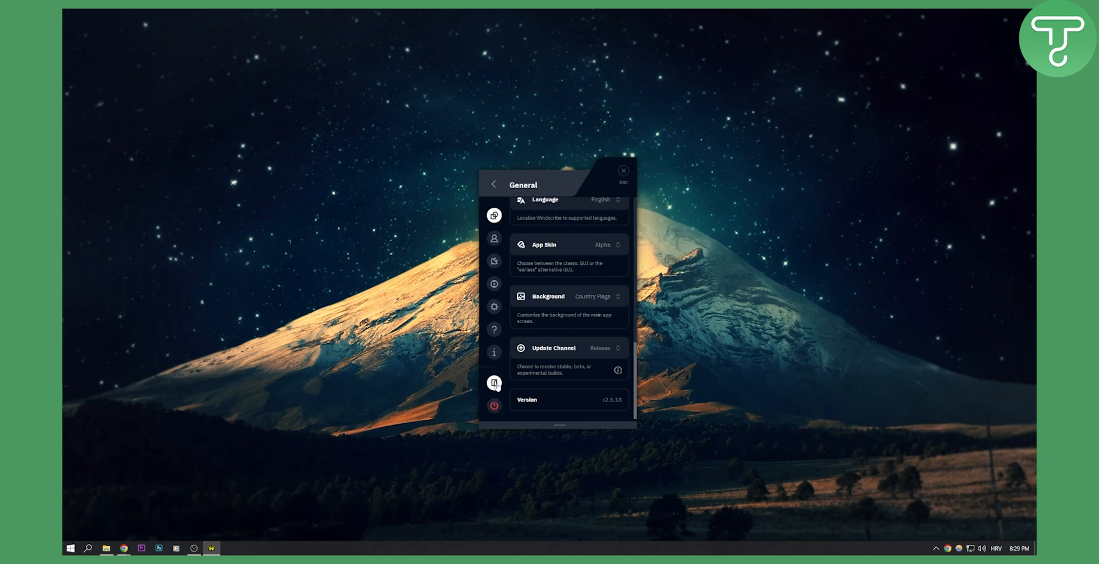
mouse_move(494, 383)
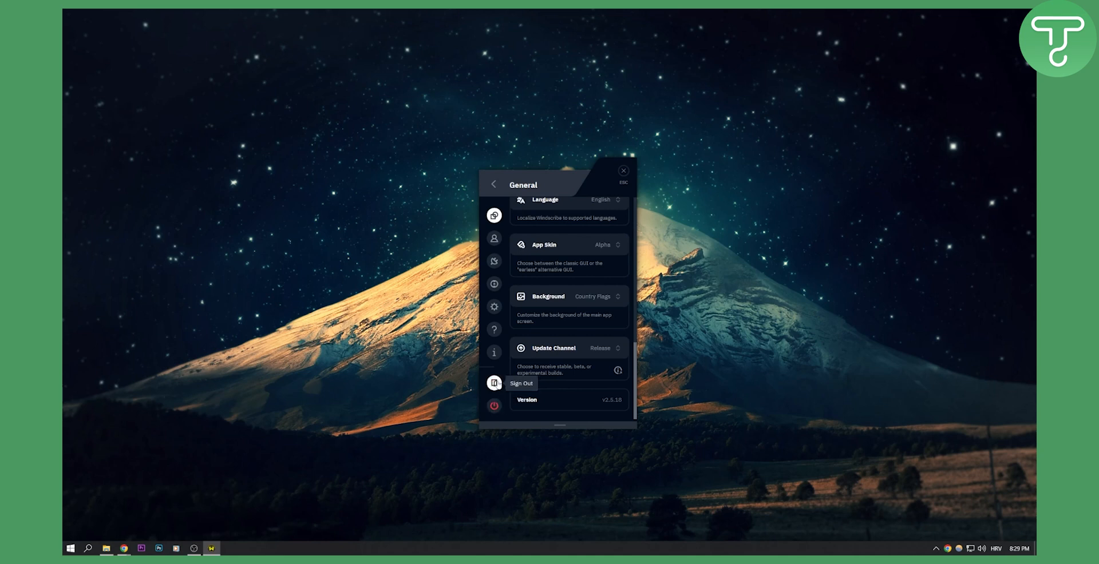
mouse_move(494, 330)
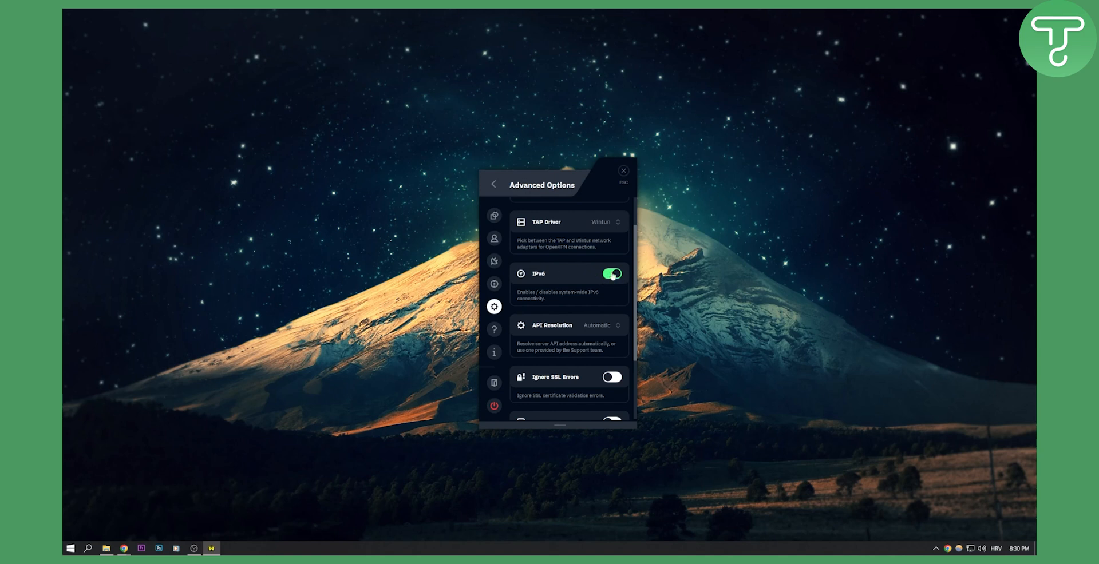
scroll(down, 3)
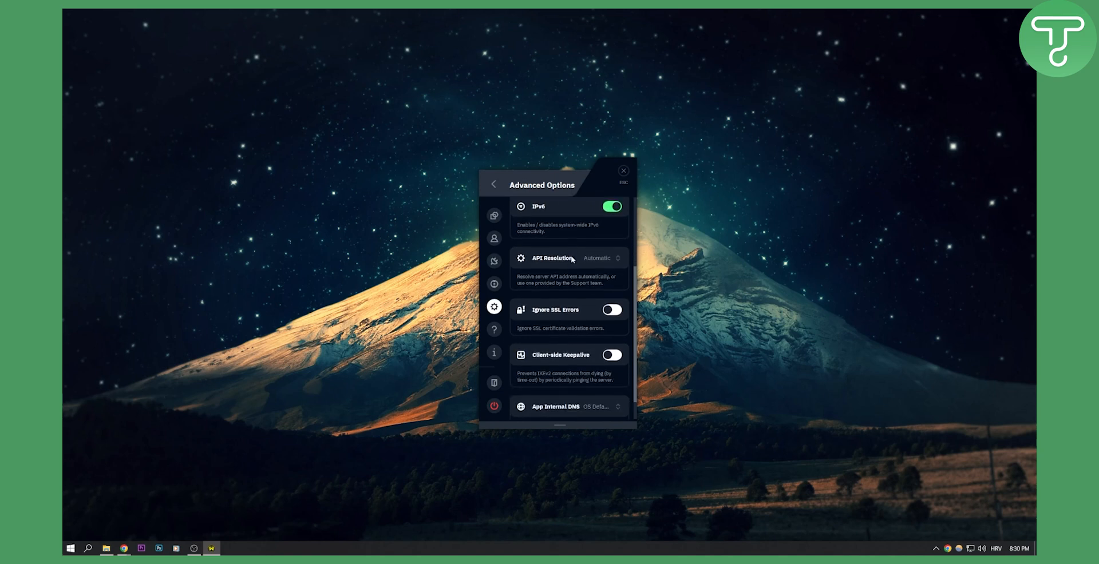
click(493, 283)
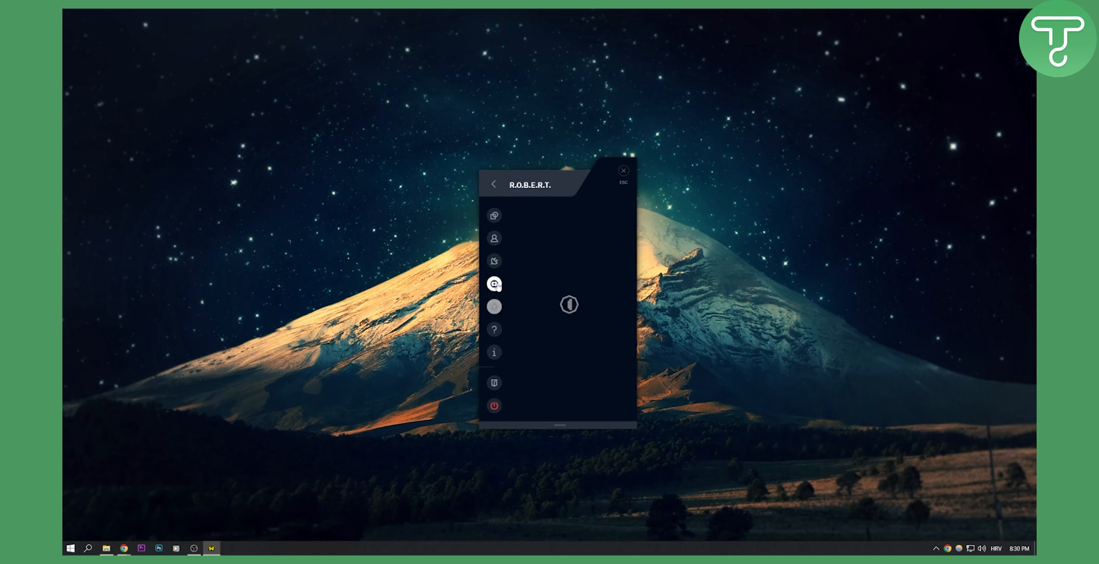
Load and scroll through the R.O.B.E.R.T. block lists
click(494, 284)
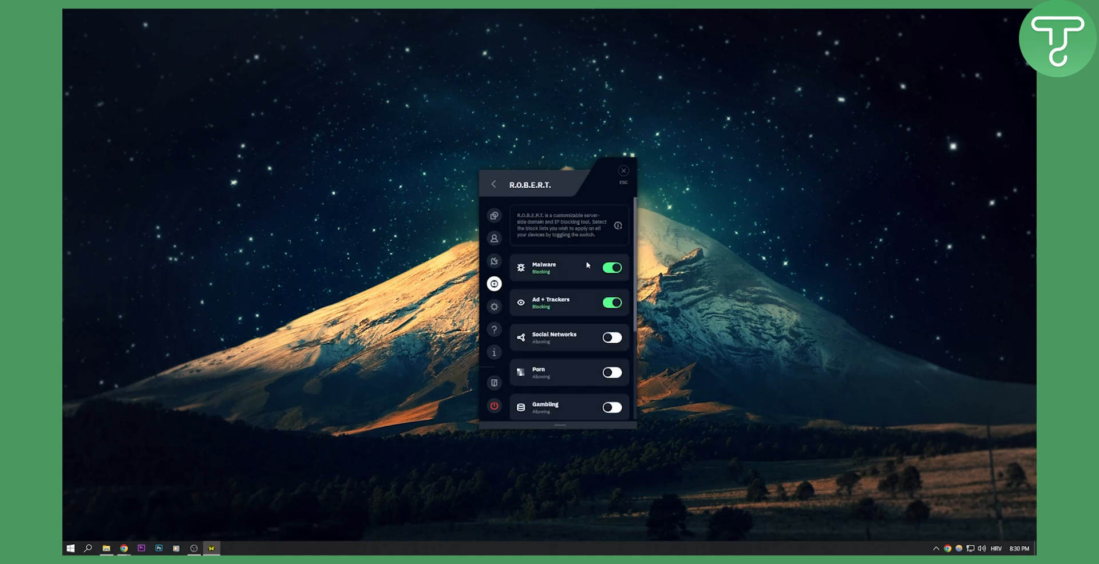
mouse_move(613, 283)
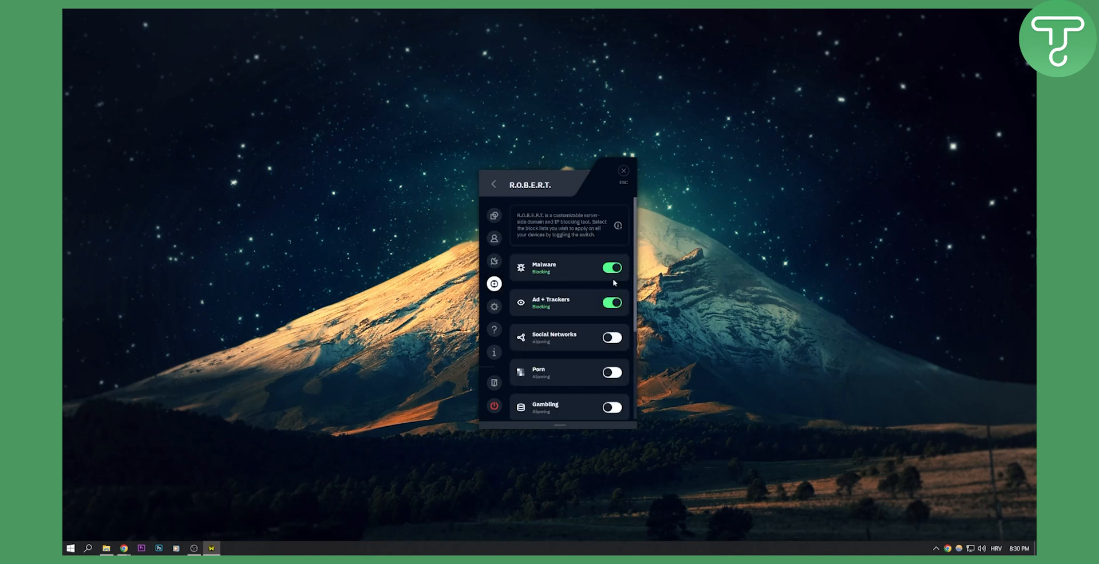
scroll(down, 3)
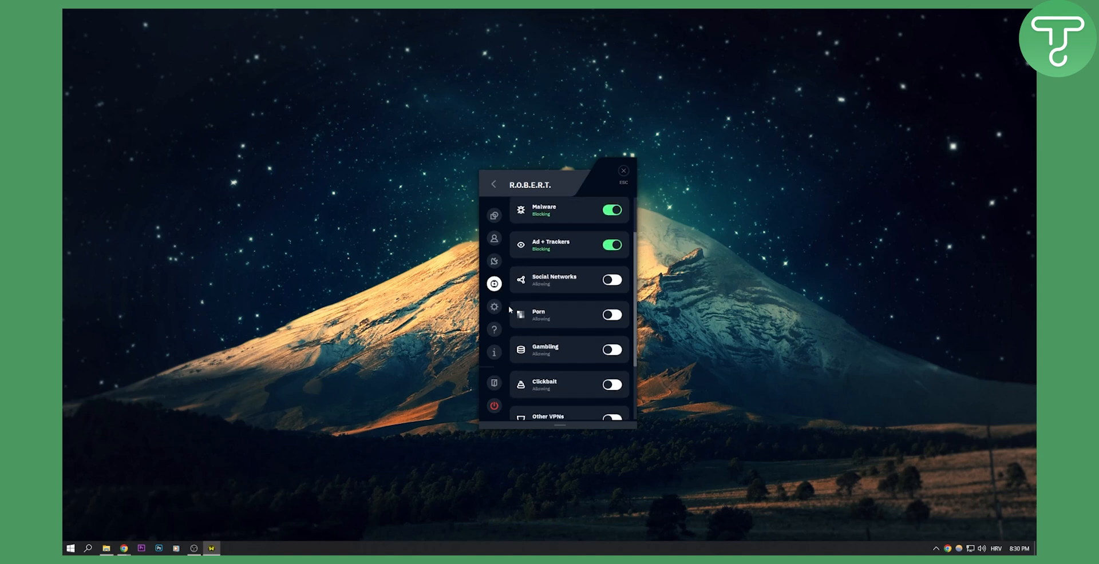
scroll(down, 3)
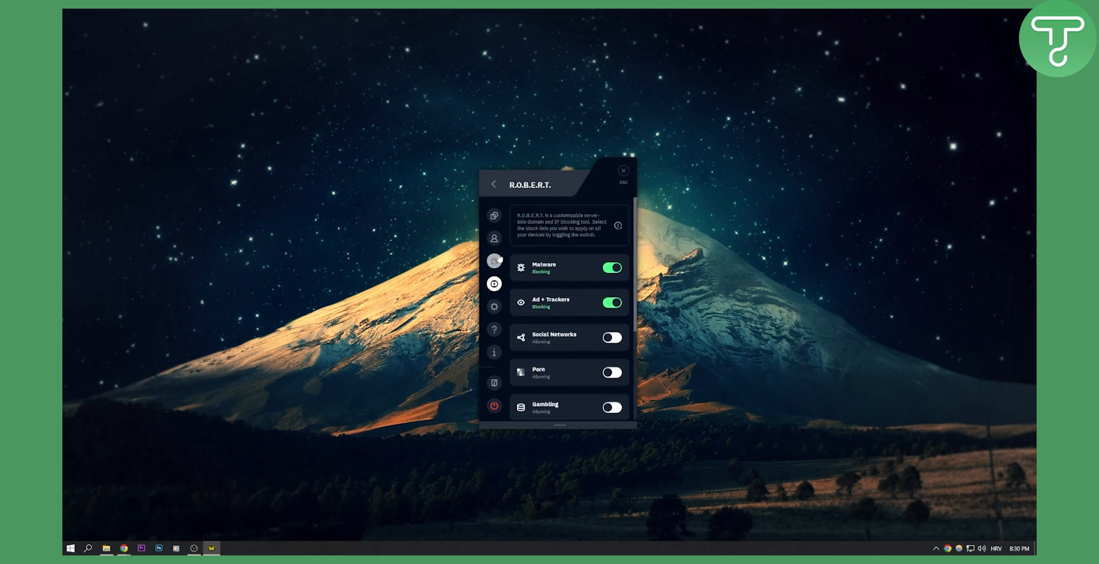
Scroll through the Connection settings, then view the Account plan details
click(494, 261)
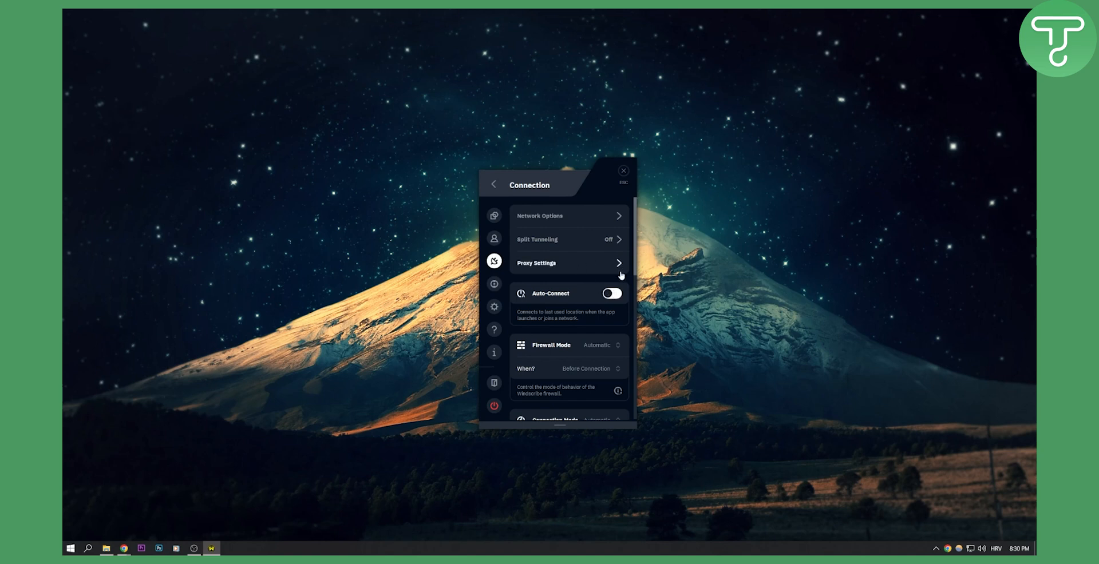
scroll(down, 3)
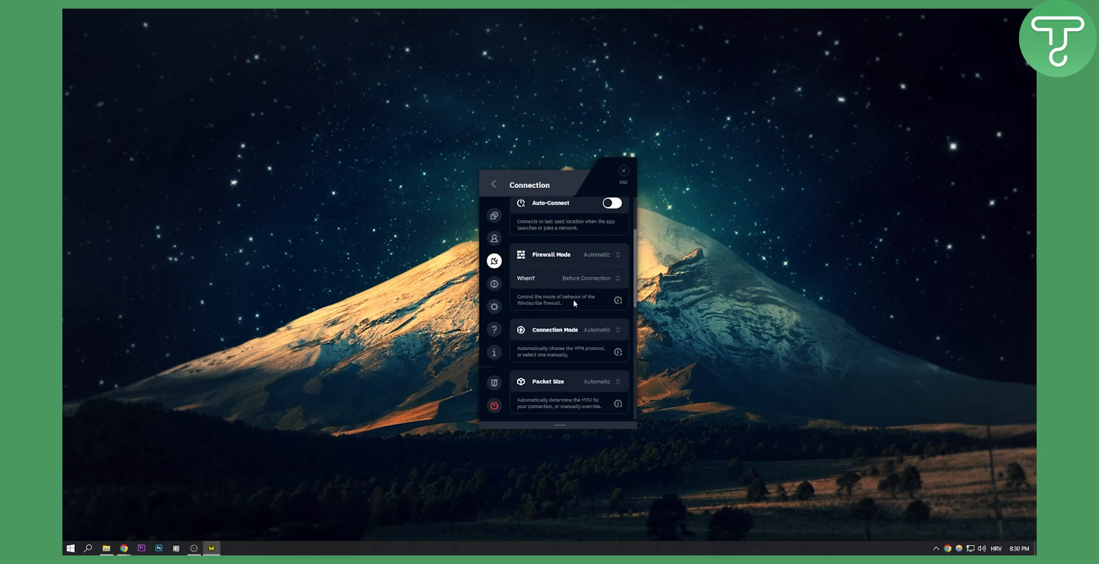
click(493, 238)
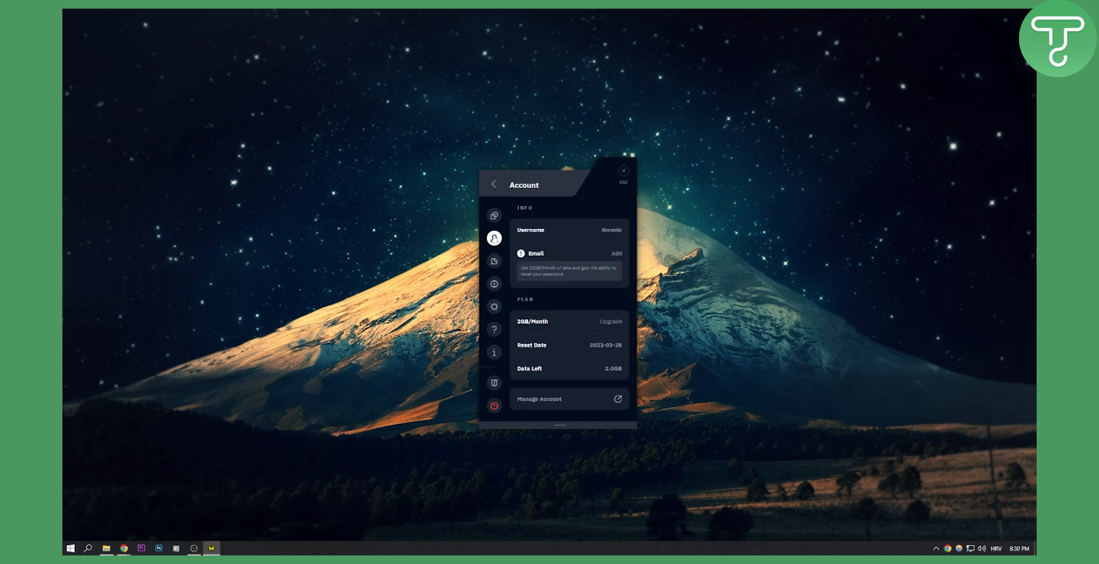